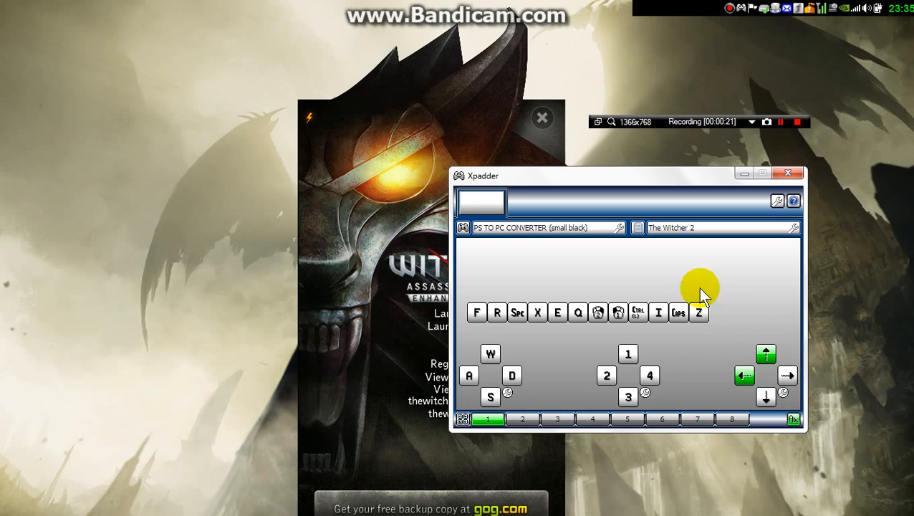
{"action": "mouse_move", "coordinate": [589, 259]}
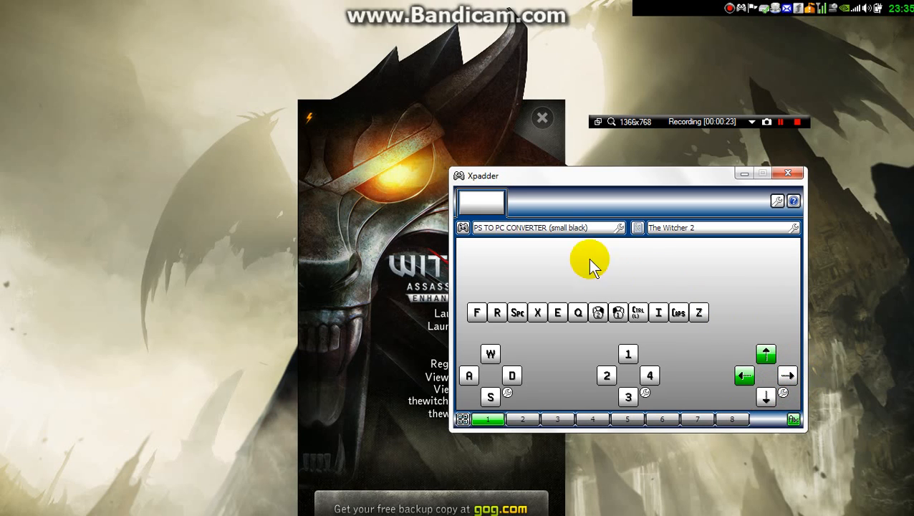
{"action": "mouse_move", "coordinate": [638, 255]}
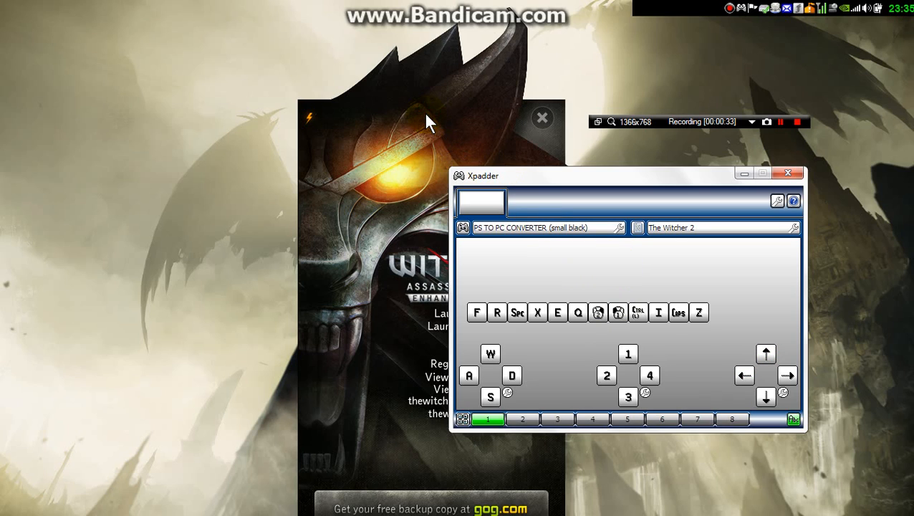
- Focus The Witcher 2 launcher window so it sits in front of Xpadder
{"action": "left_click", "coordinate": [426, 114]}
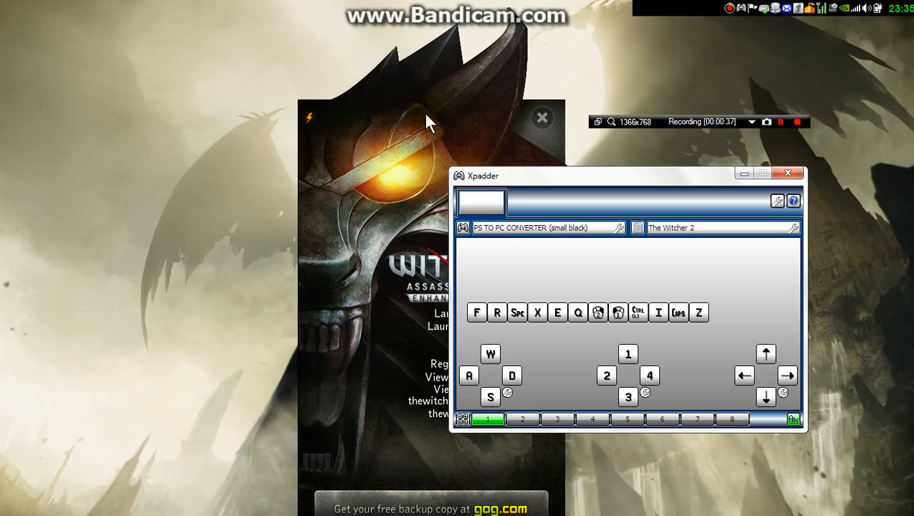
{"action": "mouse_move", "coordinate": [452, 118]}
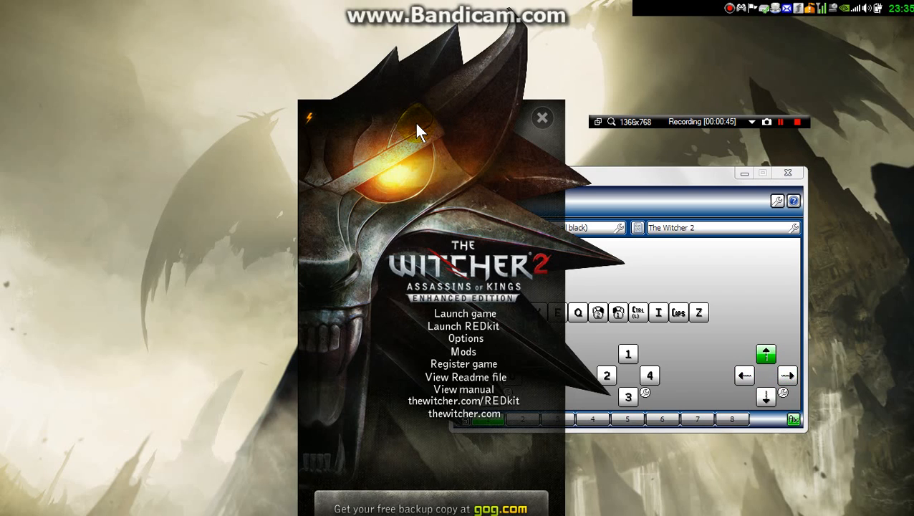
{"action": "left_click", "coordinate": [787, 374]}
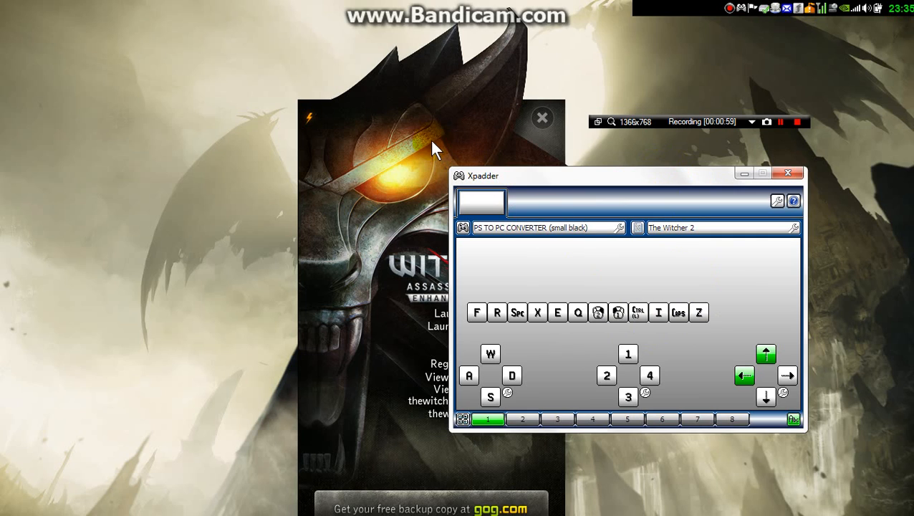
{"action": "mouse_move", "coordinate": [401, 175]}
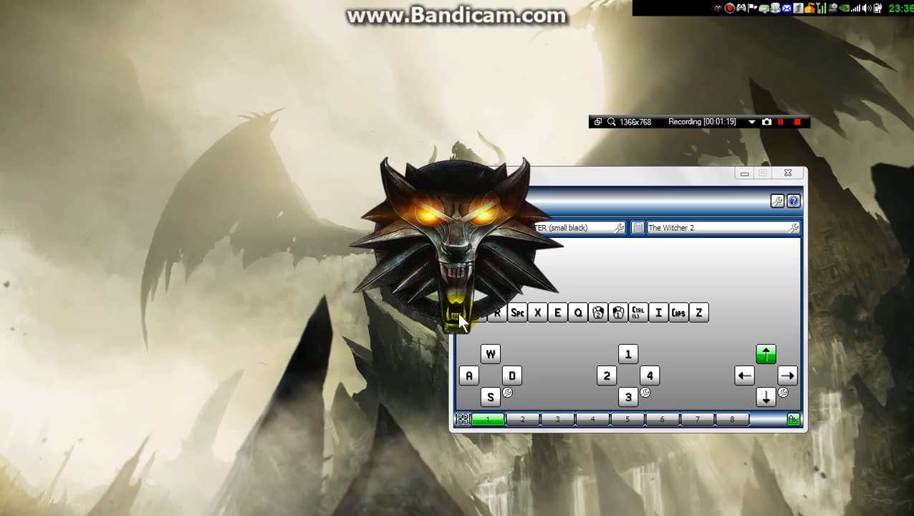
{"action": "left_click", "coordinate": [744, 375]}
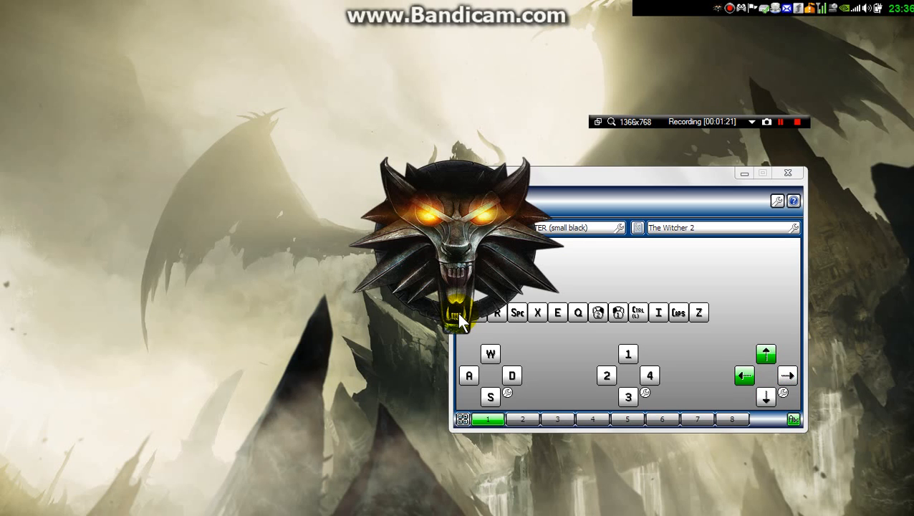